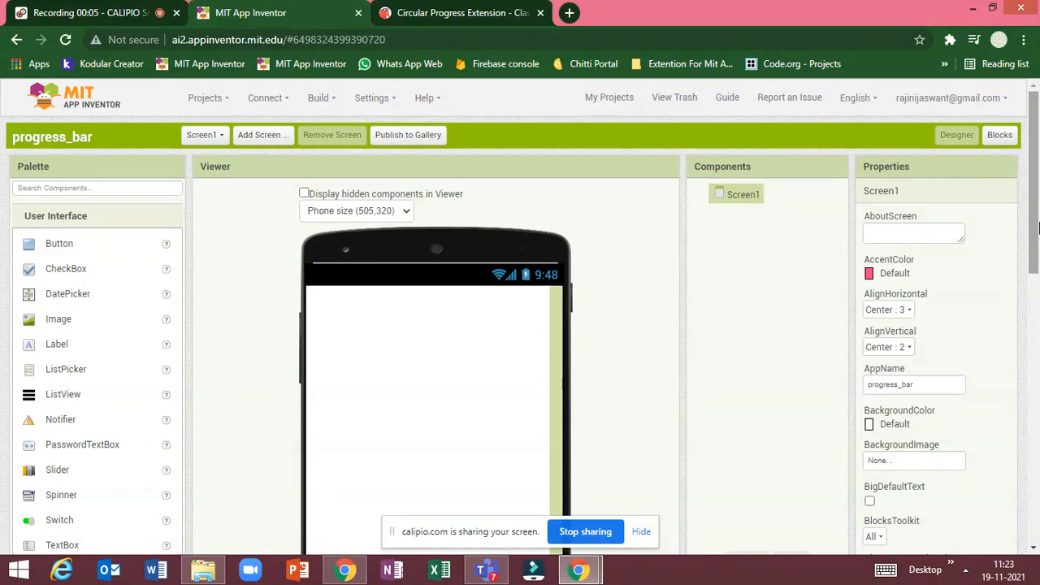
mouse_move(735, 203)
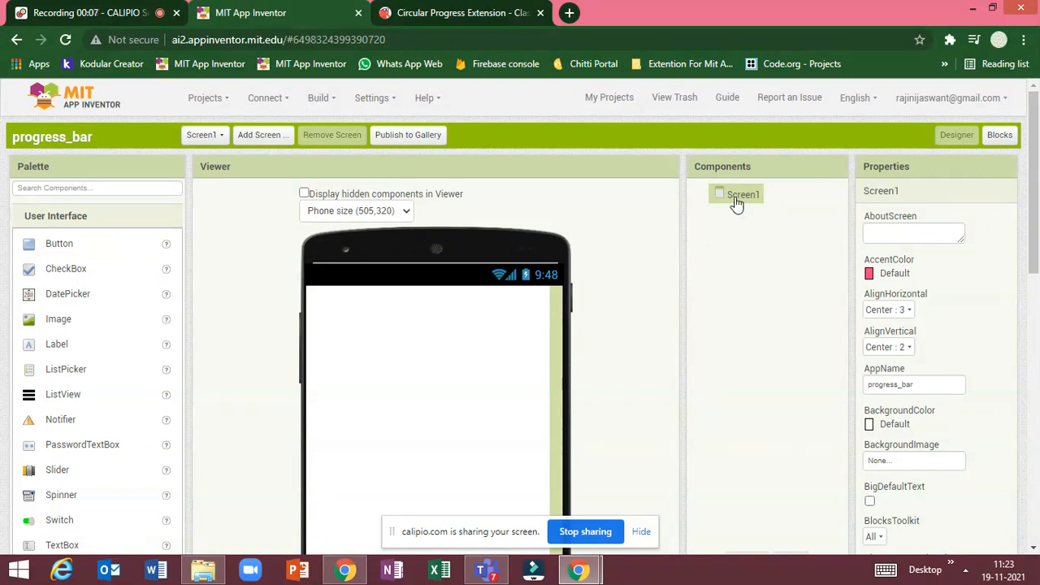
Step: Download com.pedroza.CircularProgress.aix from the Downloads section of the forum post
left_click(458, 13)
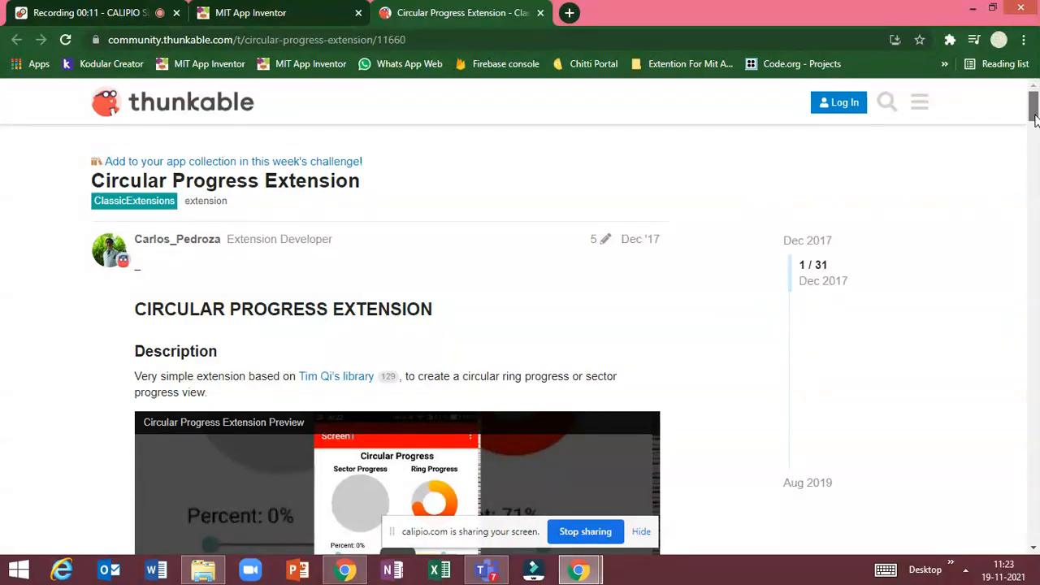
scroll("down", 3)
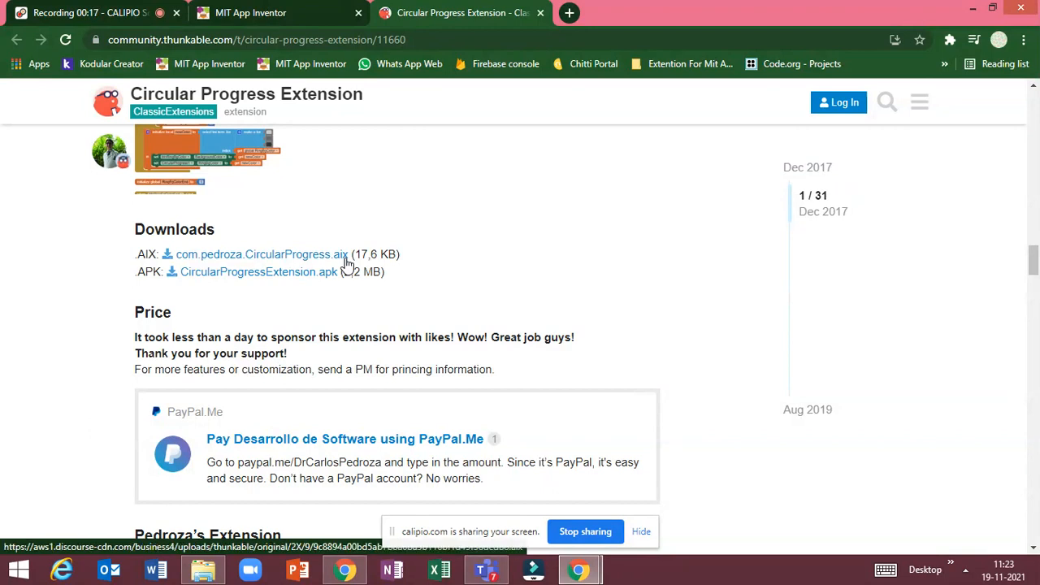
left_click(250, 13)
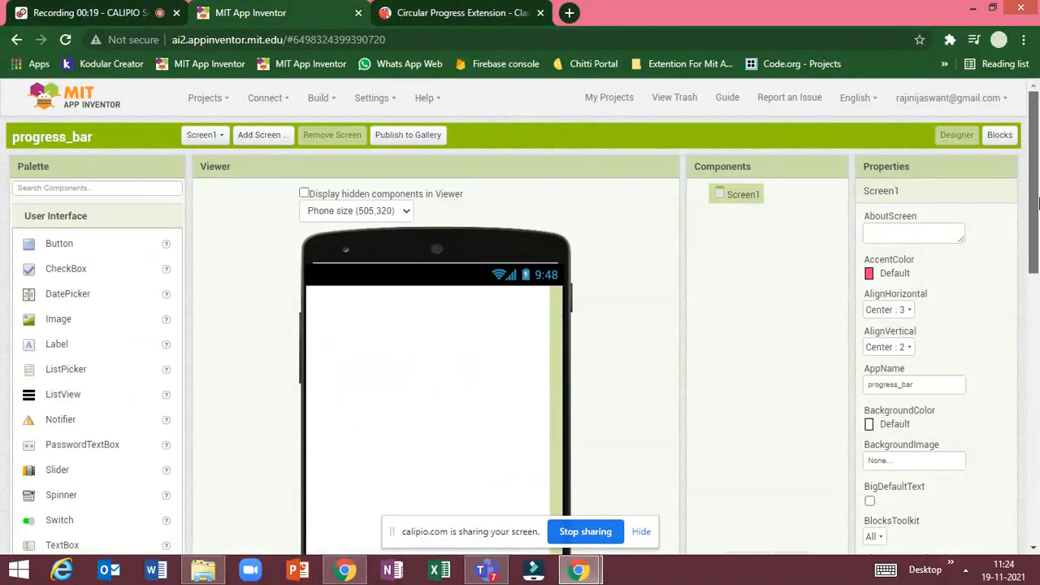
Step: Import com.pedroza.CircularProgress.aix from Downloads as a project extension
scroll("down", 3)
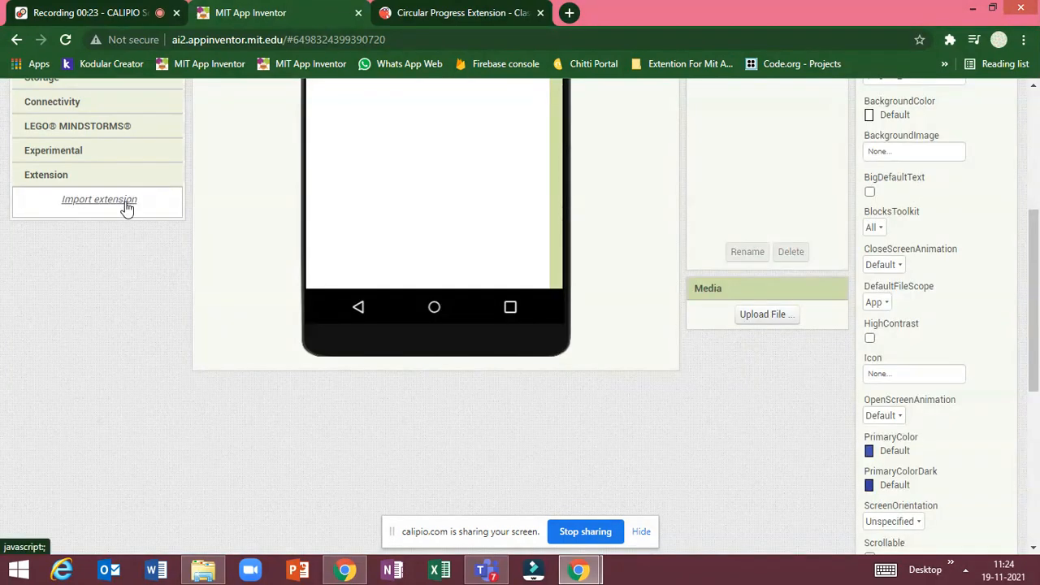
left_click(99, 199)
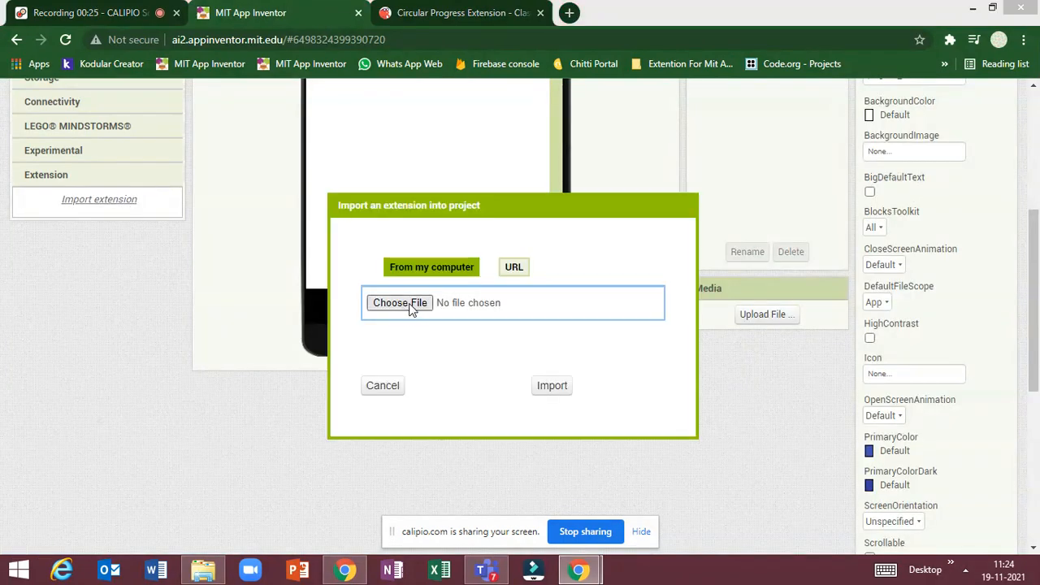
left_click(400, 302)
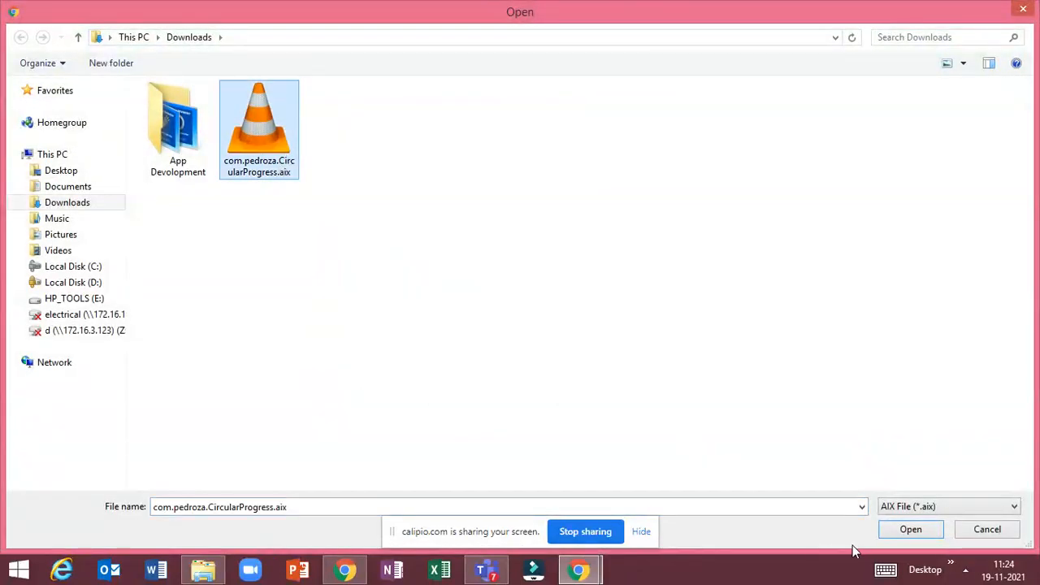
left_click(909, 529)
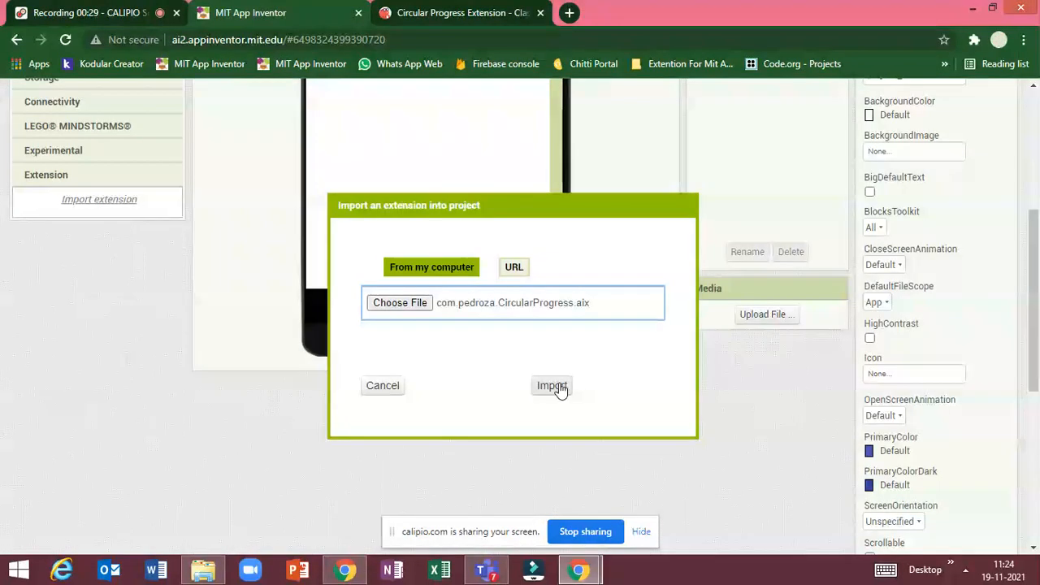
left_click(552, 385)
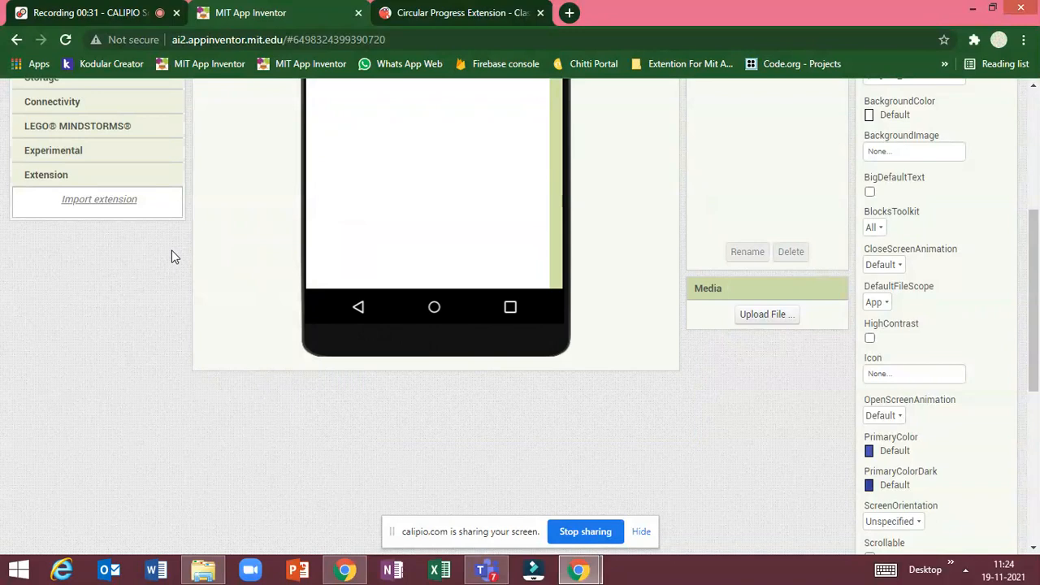
Step: Add VerticalArrangement and CircularProgress, sizing the arrangement 30 percent tall and 45 percent wide
left_click(99, 198)
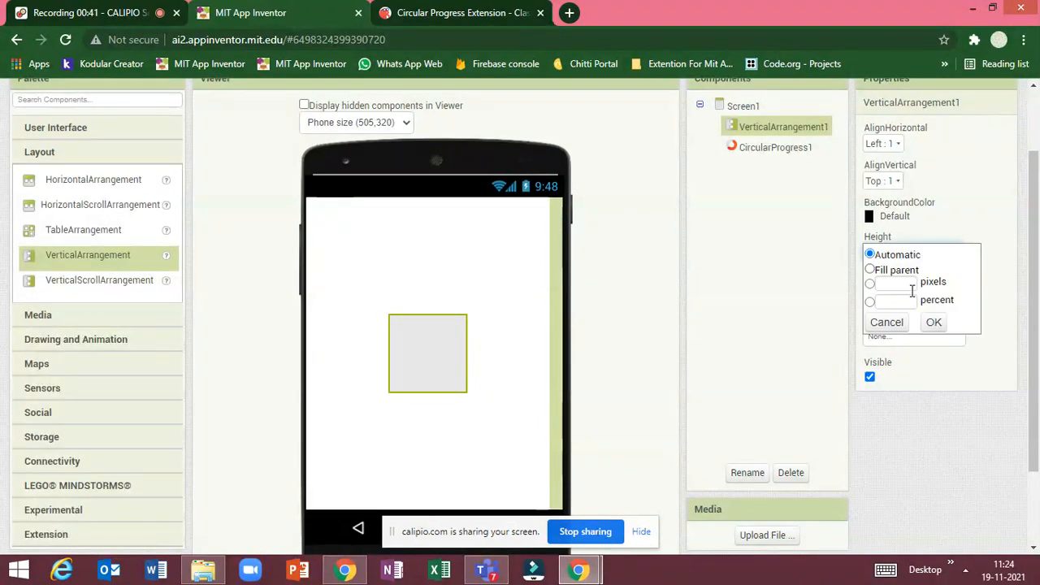
type("30")
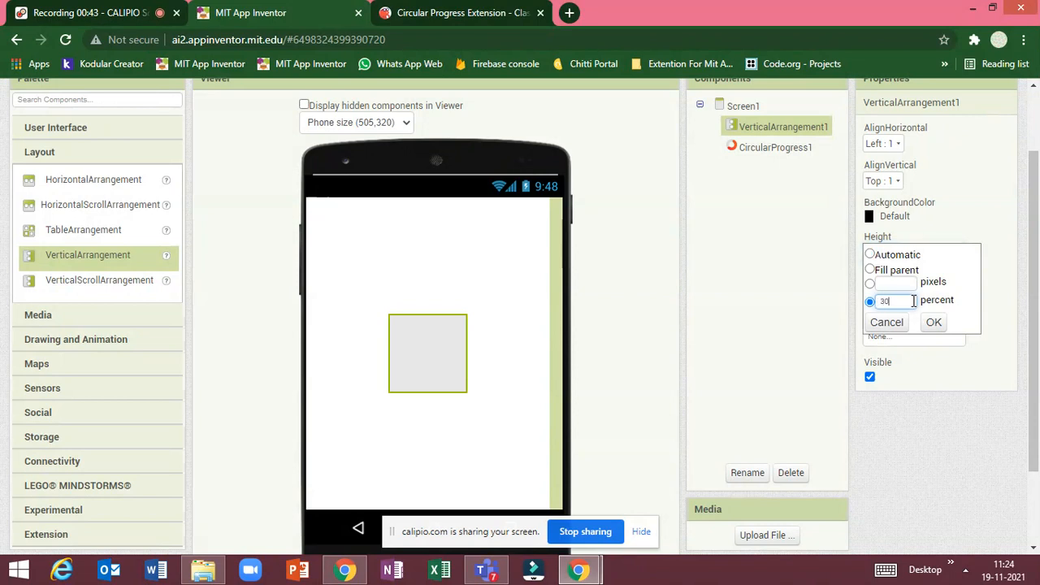
left_click(933, 322)
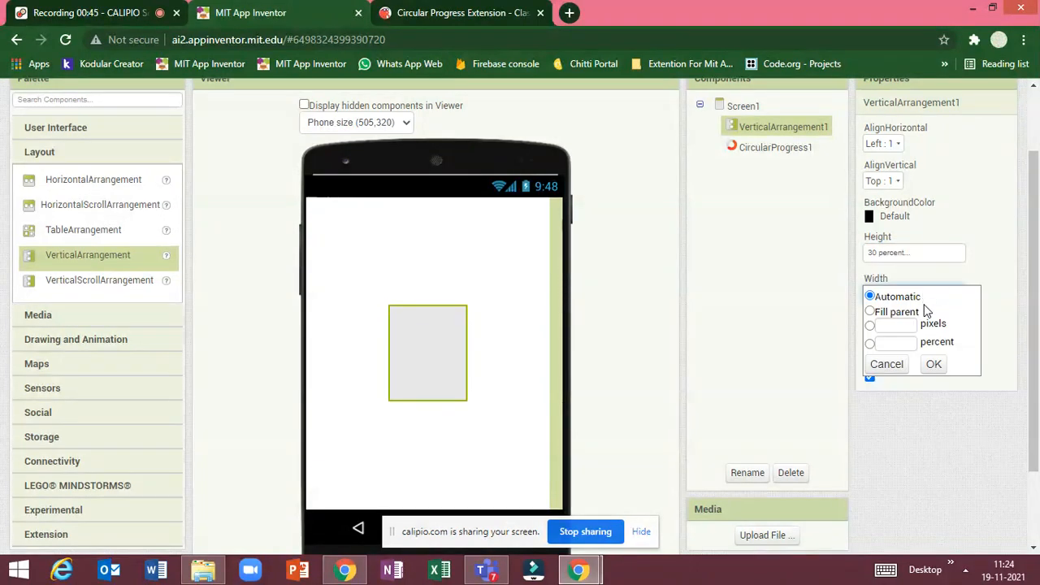
type("45 percent...")
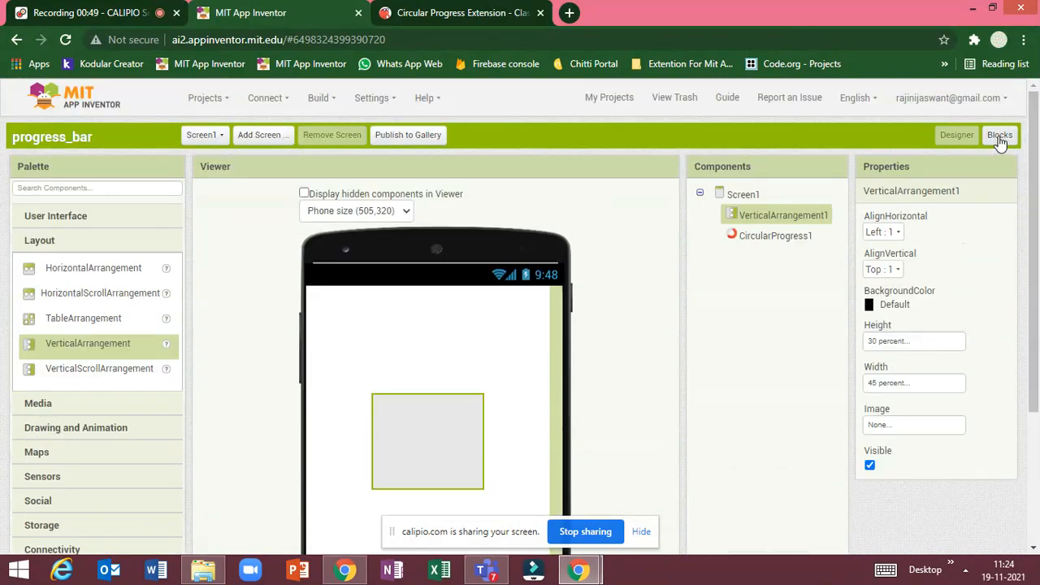
Step: In Blocks, place call CircularProgress1.CreateRing inside when Screen1.Initialize
left_click(999, 135)
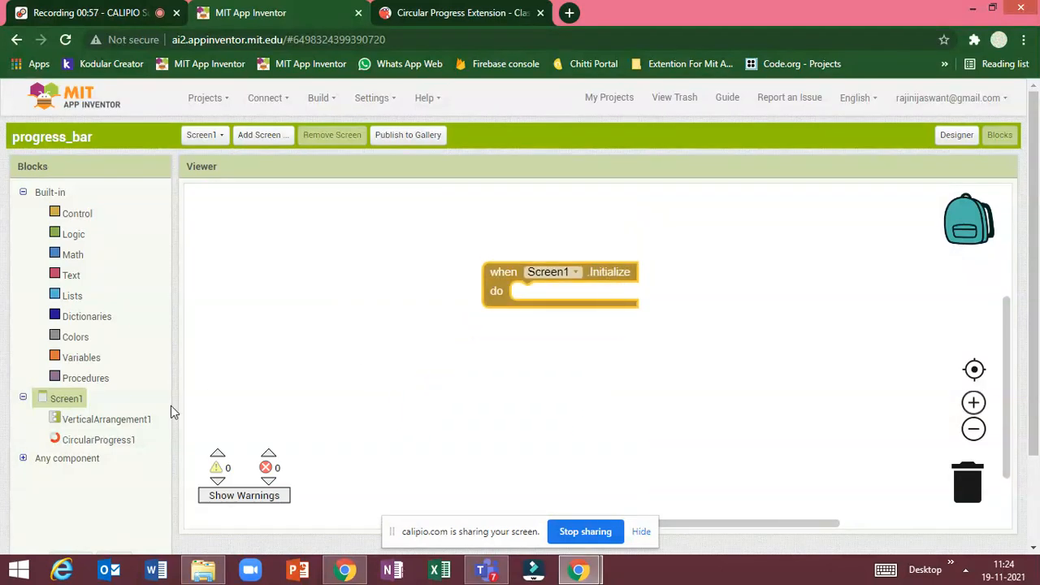
left_click(97, 439)
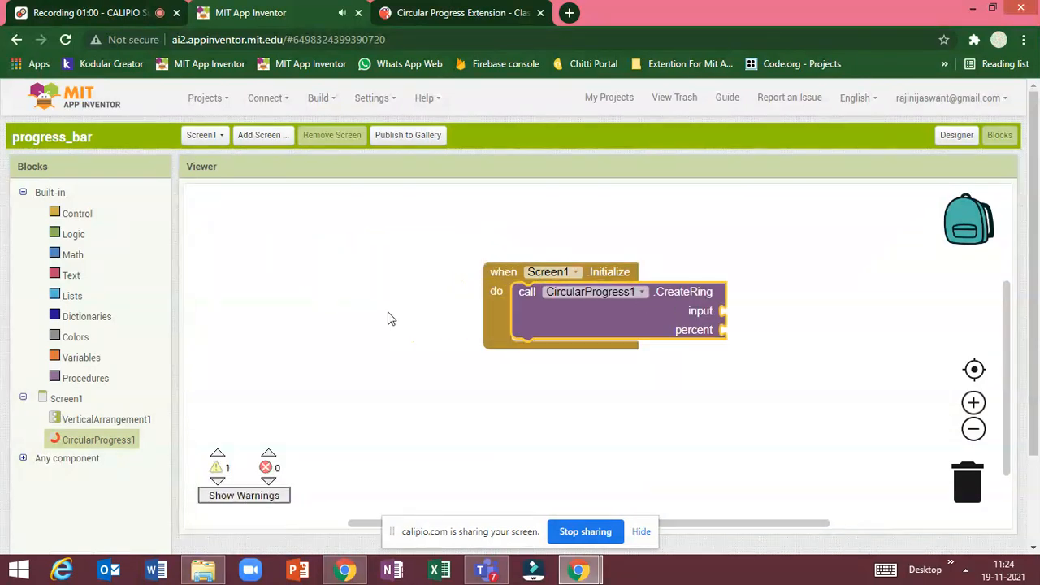
Step: Fill CreateRing's percent socket with a Math number block set to 75
left_click(71, 254)
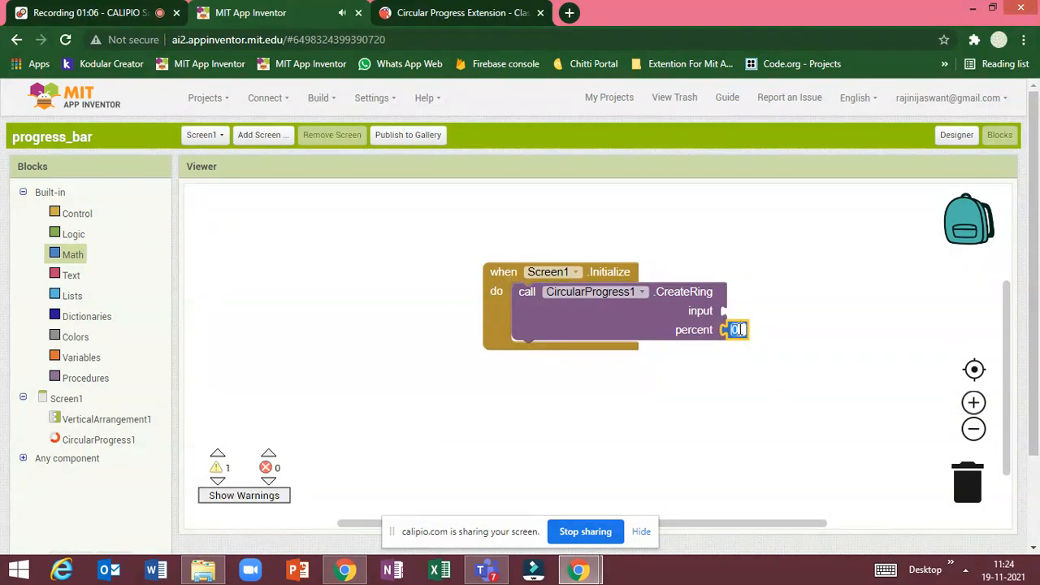
type("70")
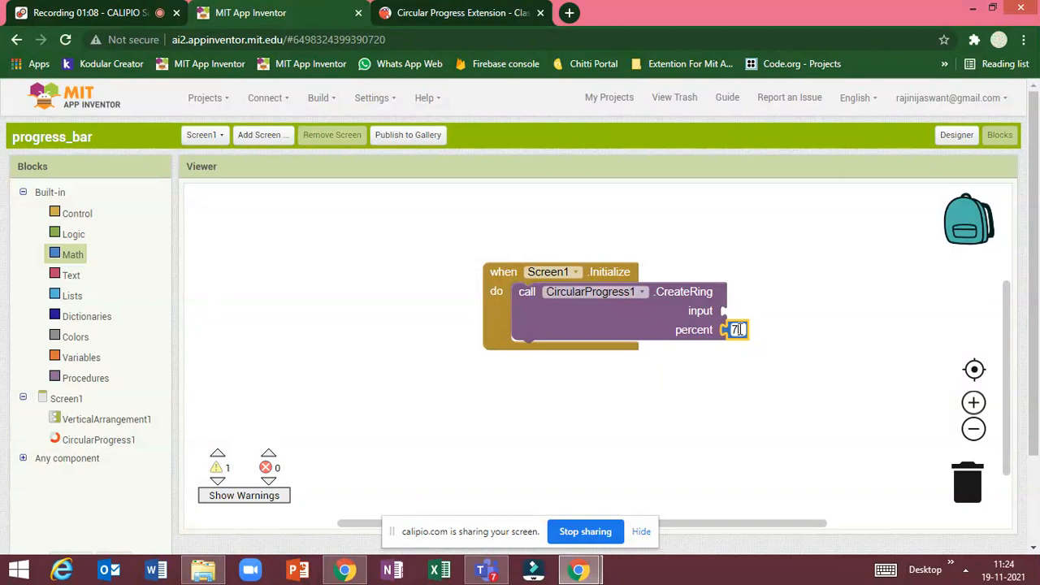
type("75")
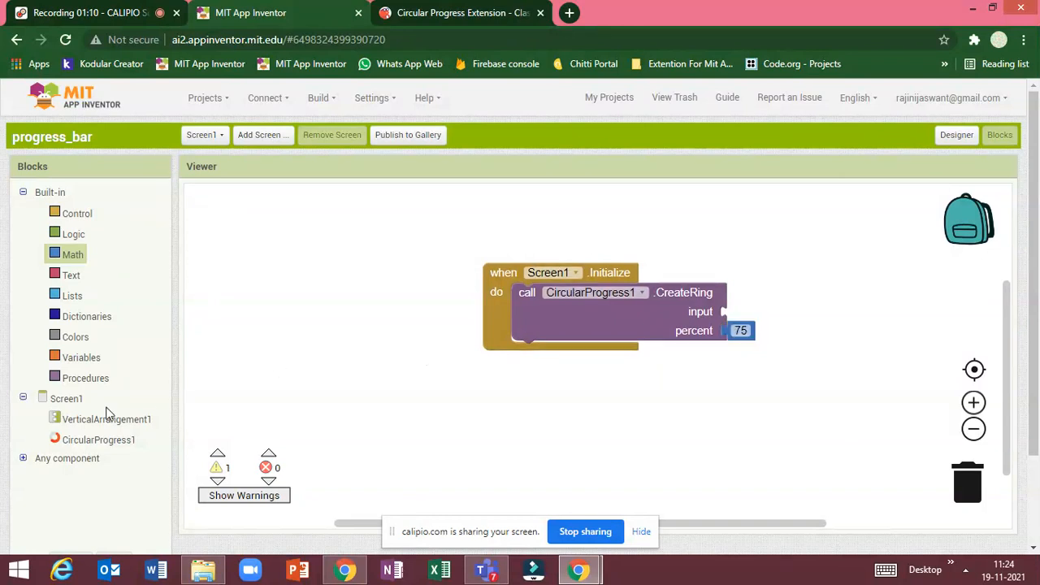
left_click(107, 419)
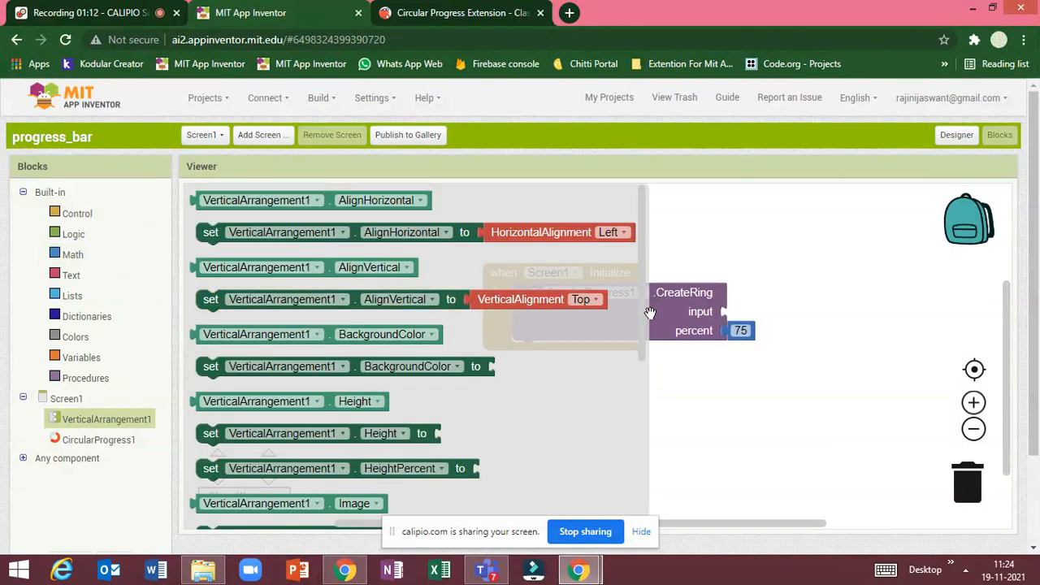
scroll("down", 3)
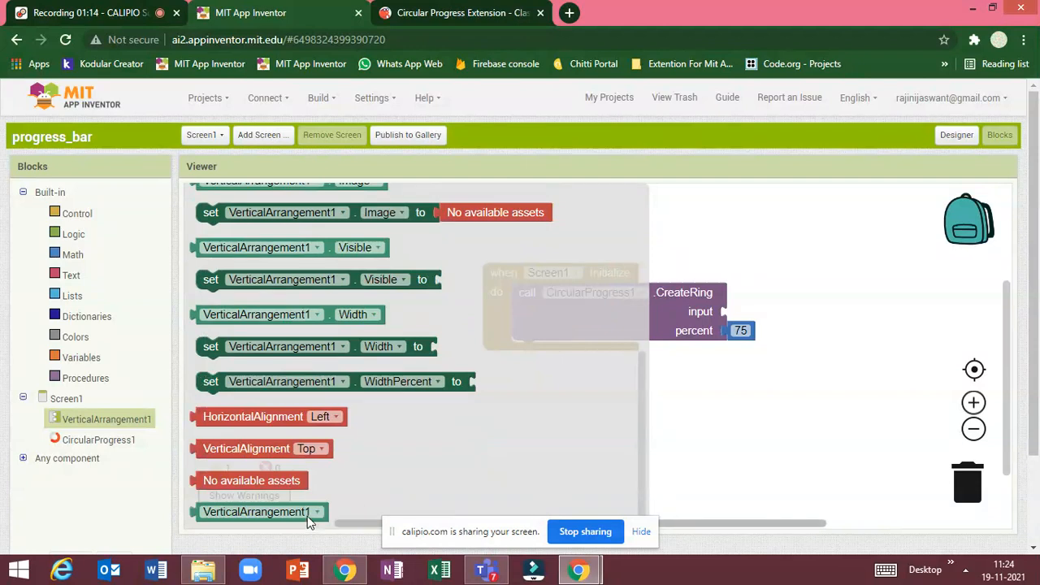